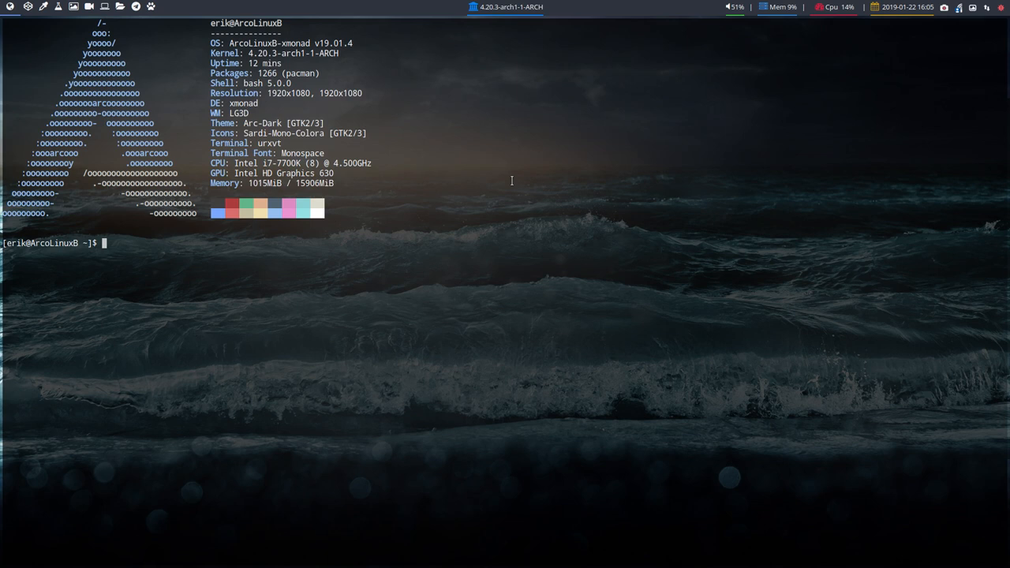
- Run the system update alias in urxvt, reaching the sudo password prompt
double_click(229, 173)
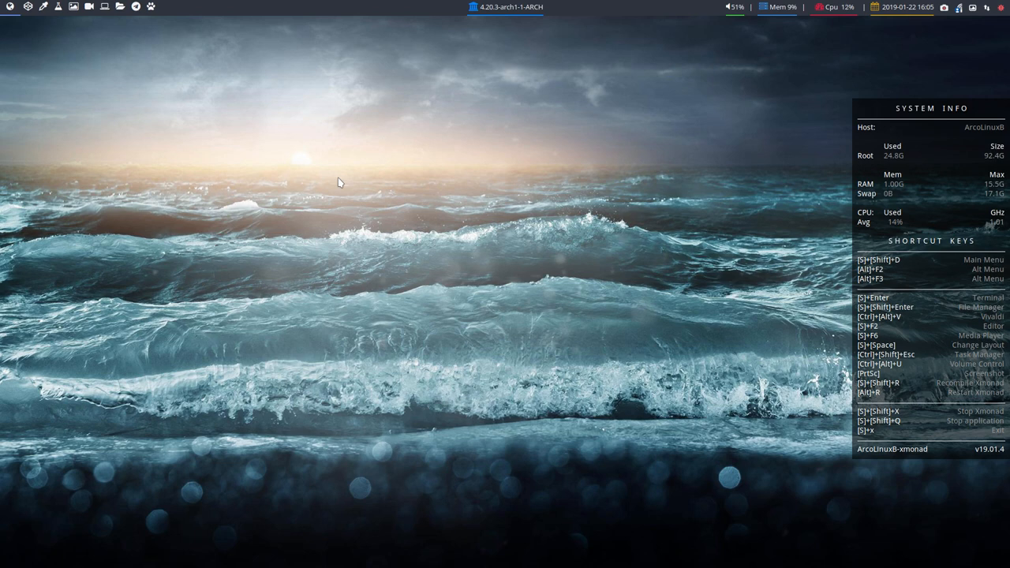
mouse_move(896, 139)
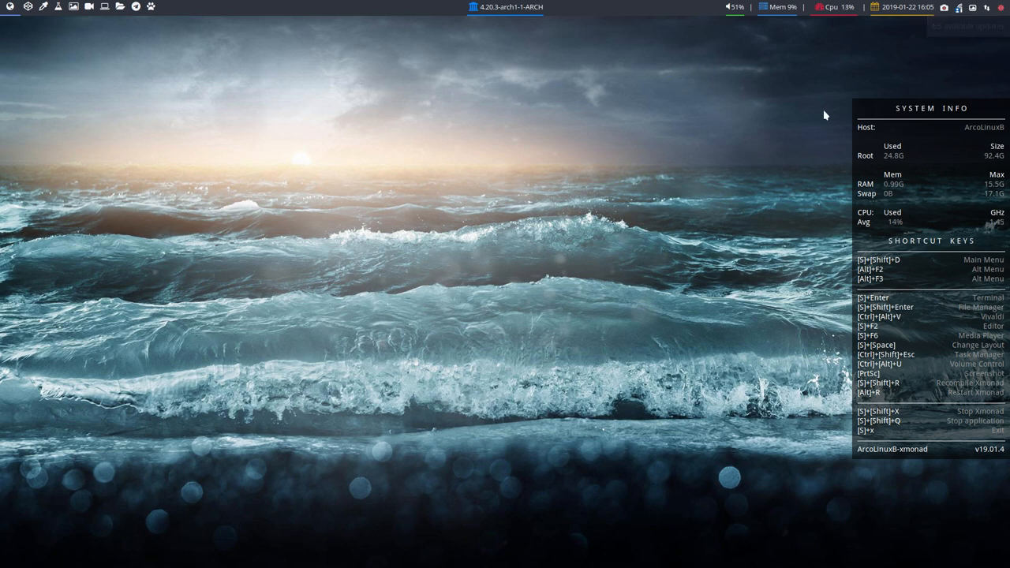
mouse_move(530, 176)
type("update")
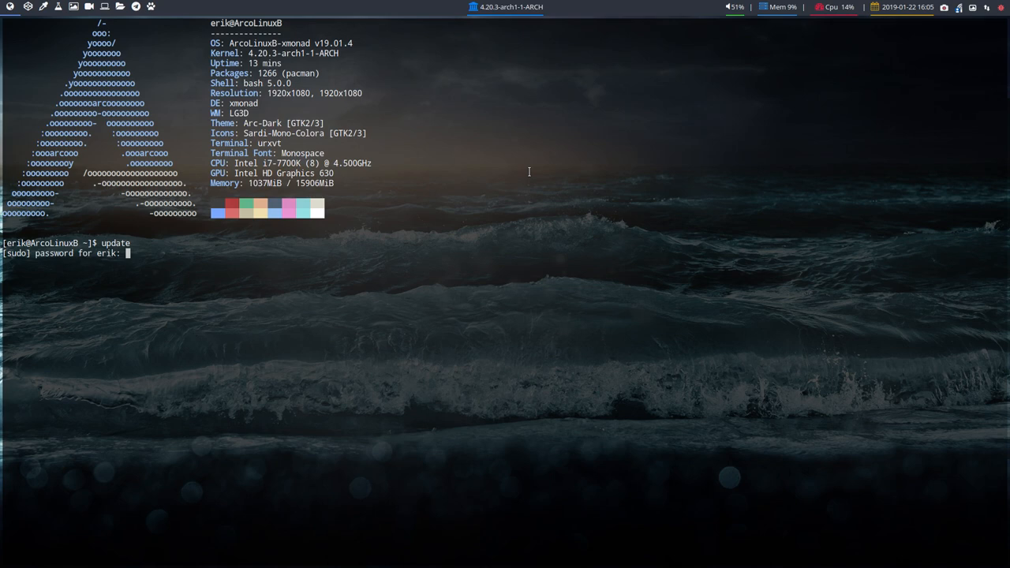
- Submit the sudo password, review the upgradable package list and answer y to install
key("Return")
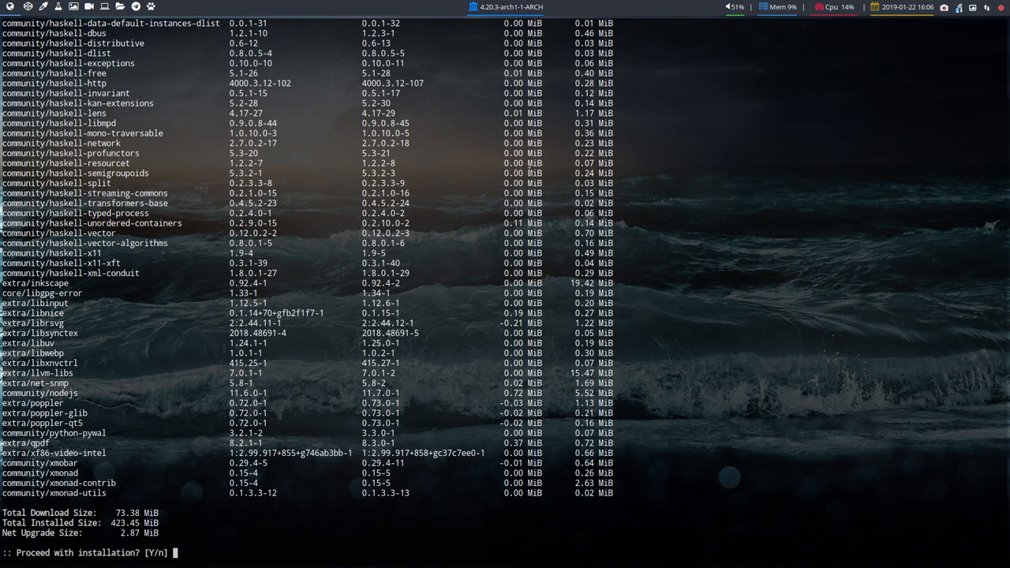
scroll("up", 3)
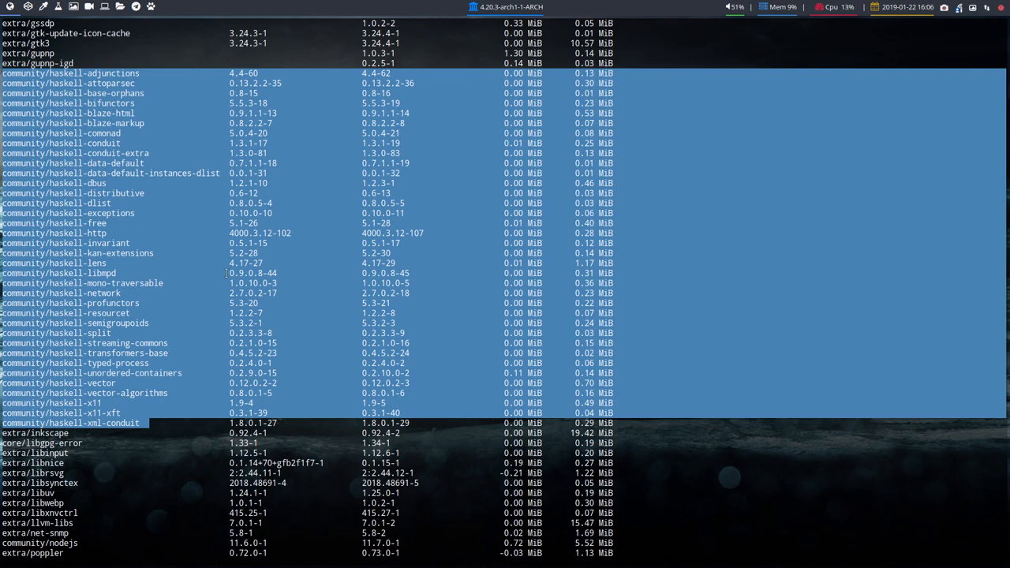
scroll("down", 3)
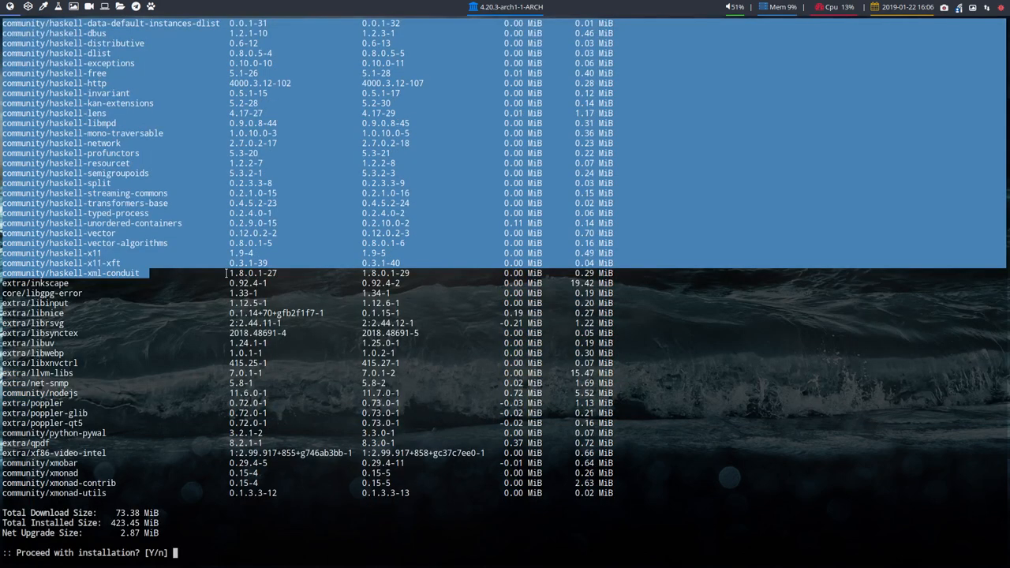
type("y")
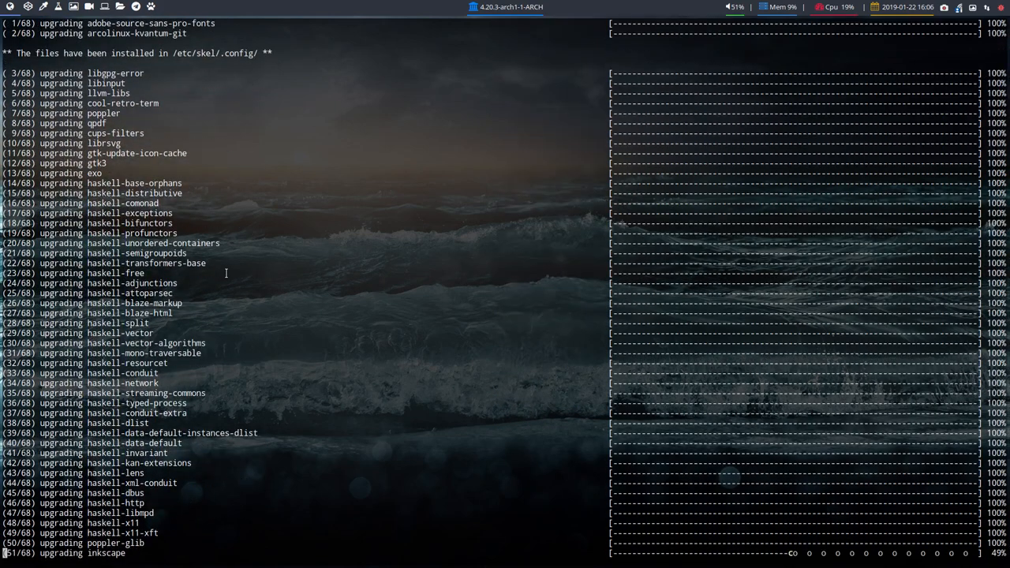
- Follow pacman's output as all 68 packages upgrade and the hooks finish
scroll("down", 3)
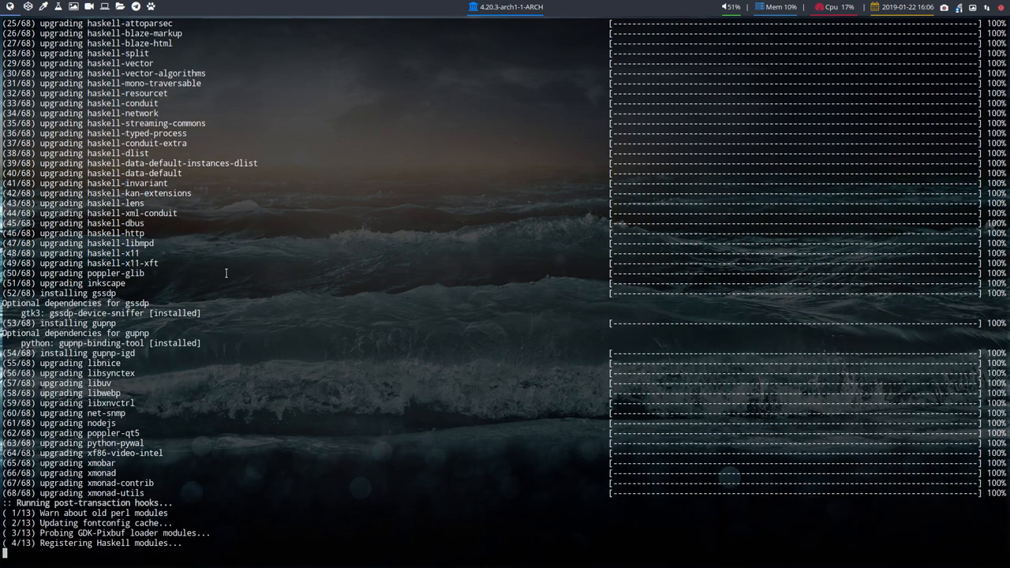
scroll("down", 3)
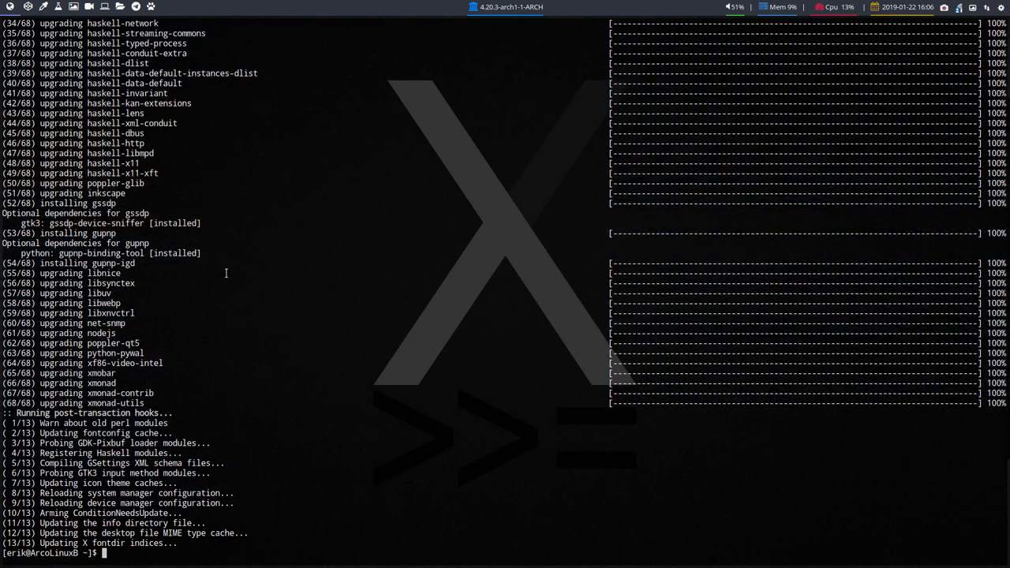
mouse_move(251, 256)
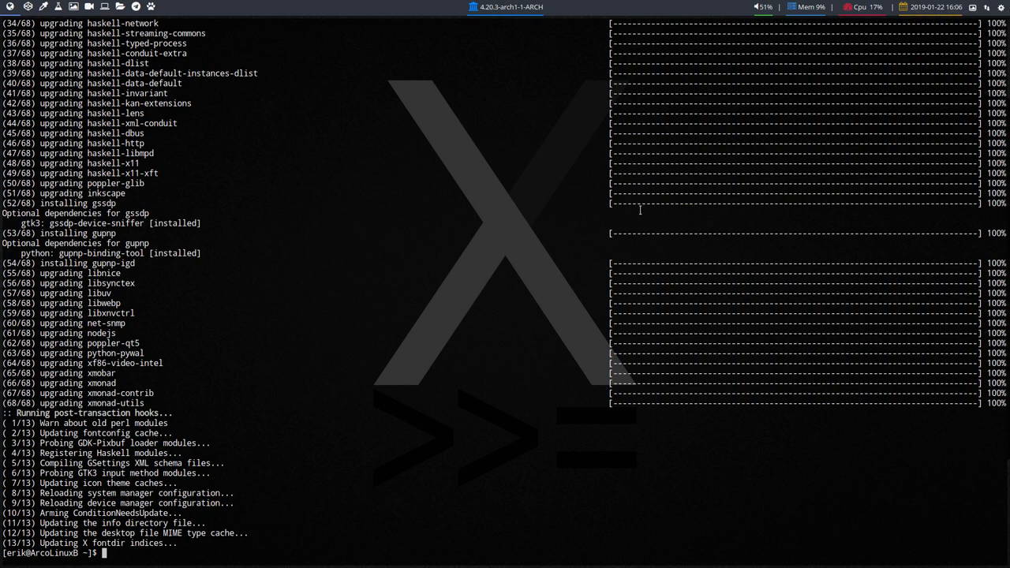
mouse_move(575, 260)
type("pksy")
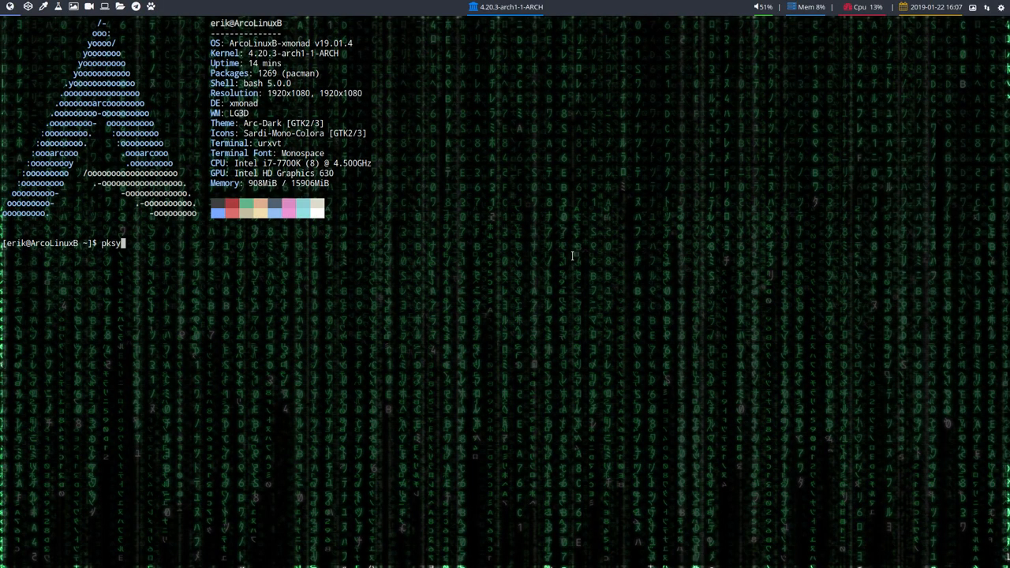
- Run the AUR update for timeshift, yay-bin and gotop-bin, accepting defaults and the 8 build dependencies
key("Return")
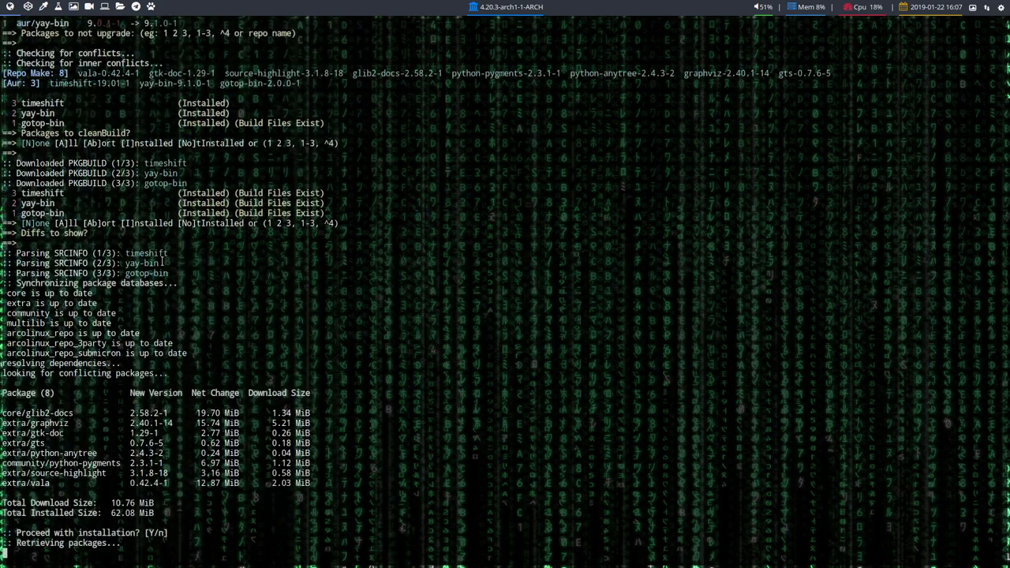
scroll("up", 3)
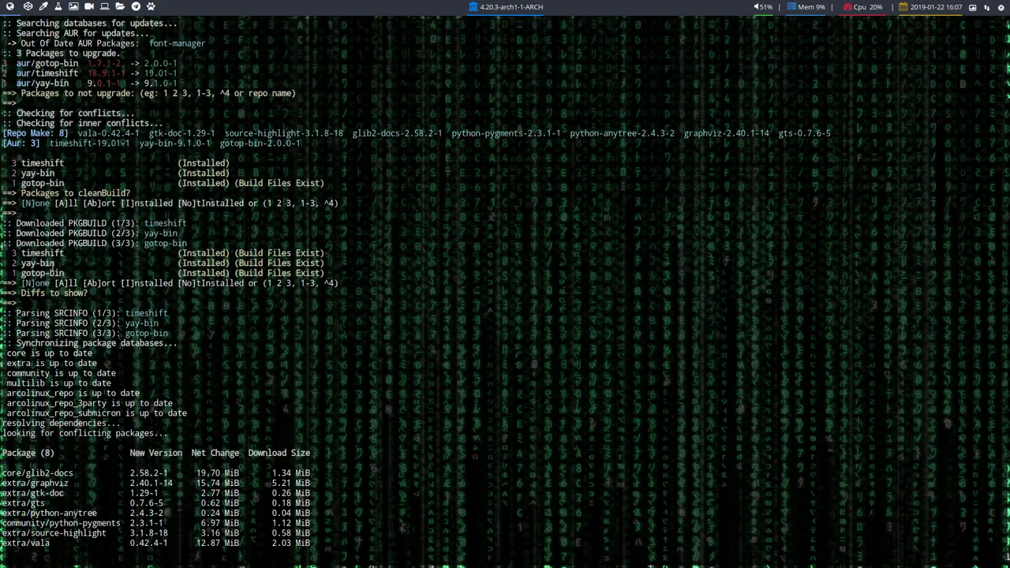
double_click(38, 262)
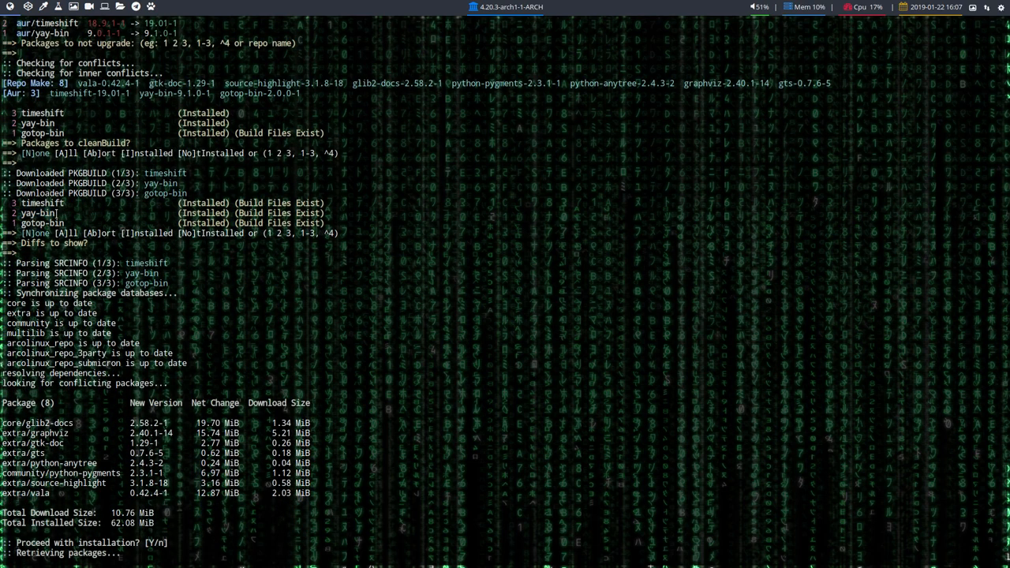
double_click(37, 213)
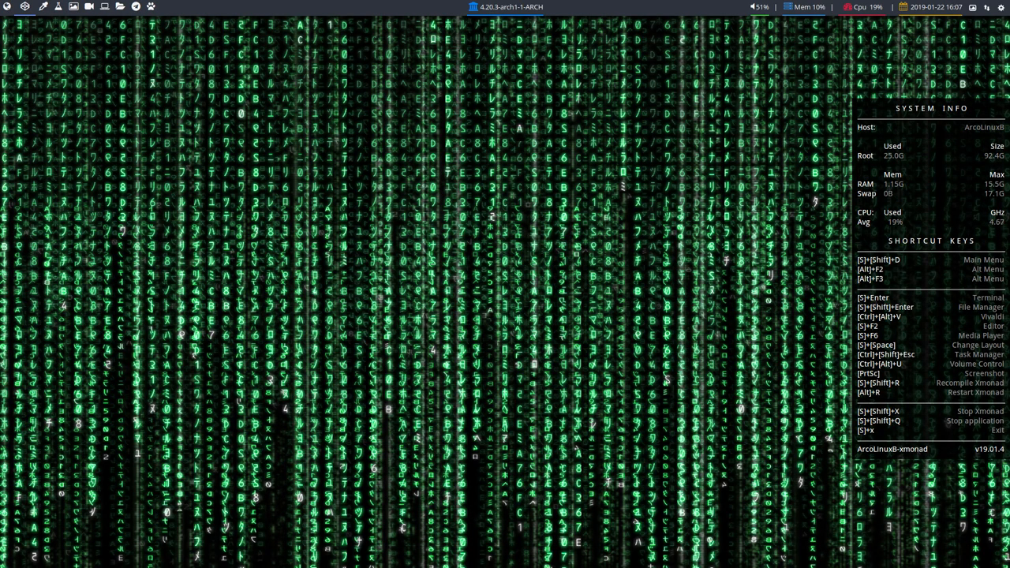
mouse_move(117, 251)
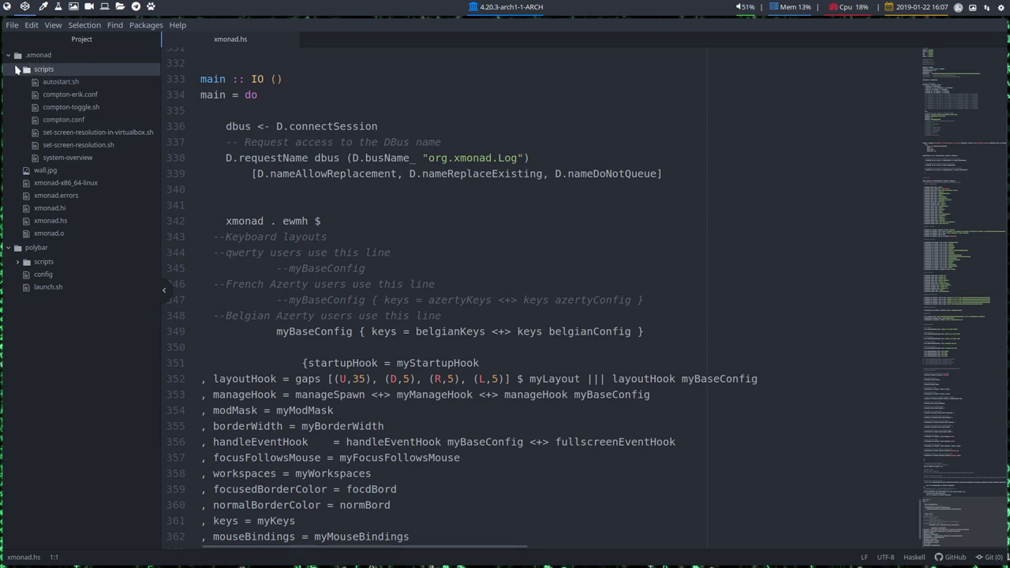
- Show xmonad.hs in Atom at the colours block with the cursor on the focdBord value
left_click(43, 68)
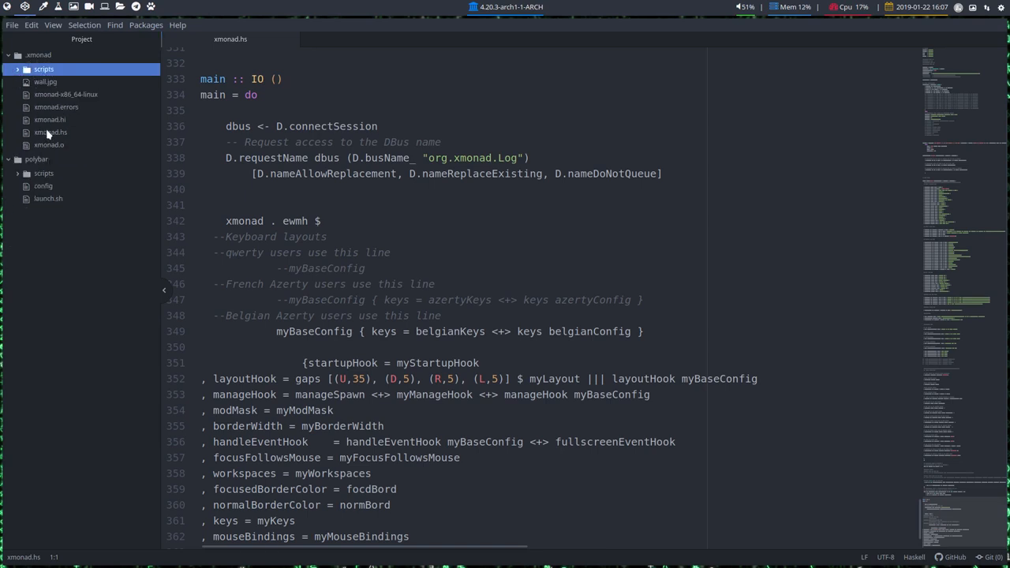
left_click(51, 132)
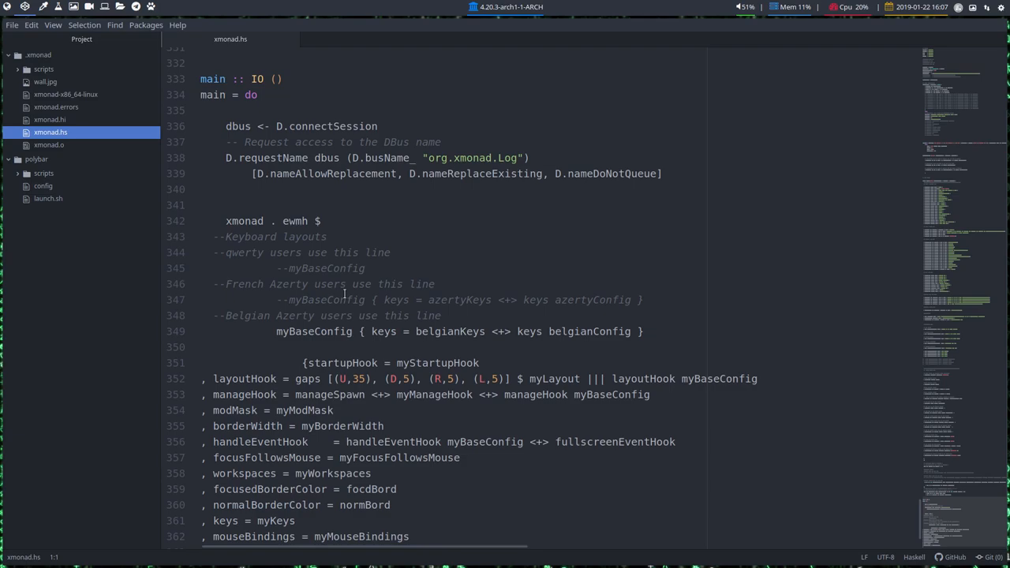
scroll("up", 3)
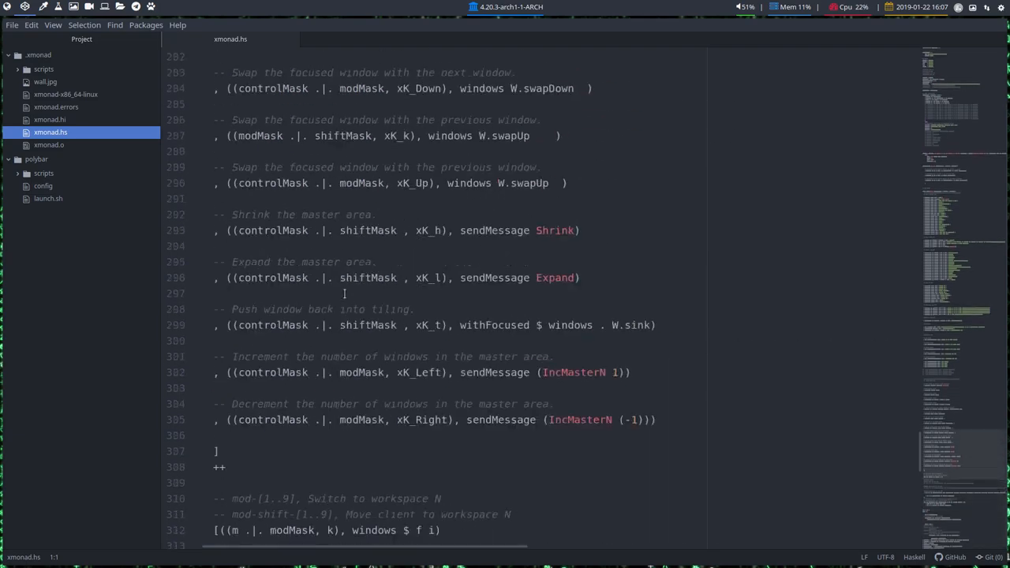
scroll("up", 3)
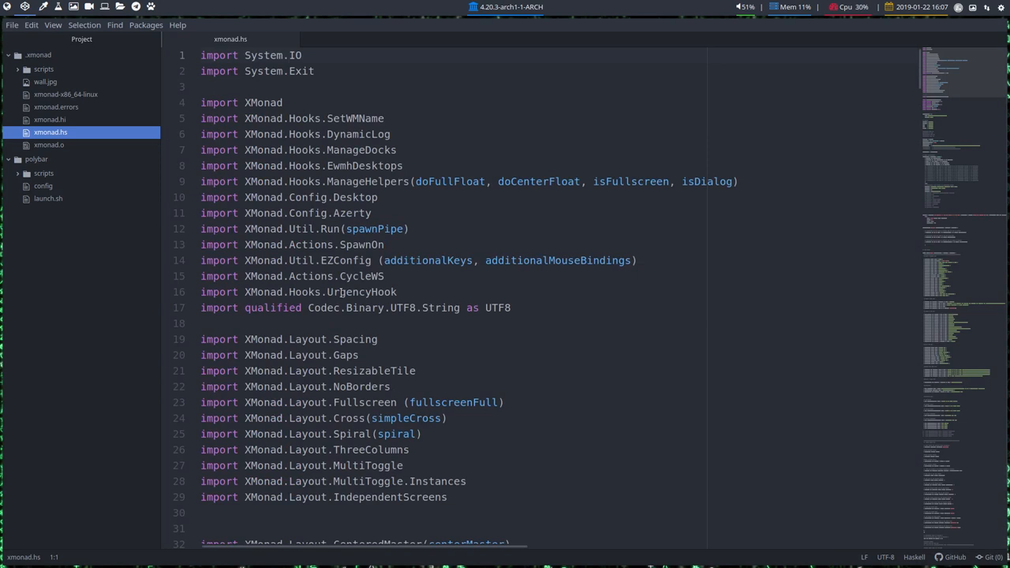
scroll("down", 3)
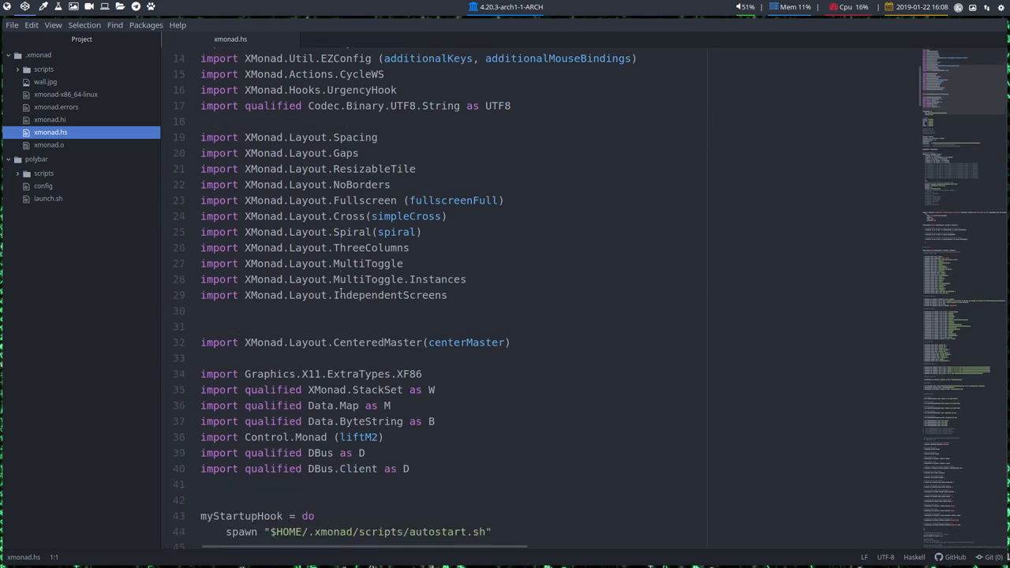
scroll("down", 3)
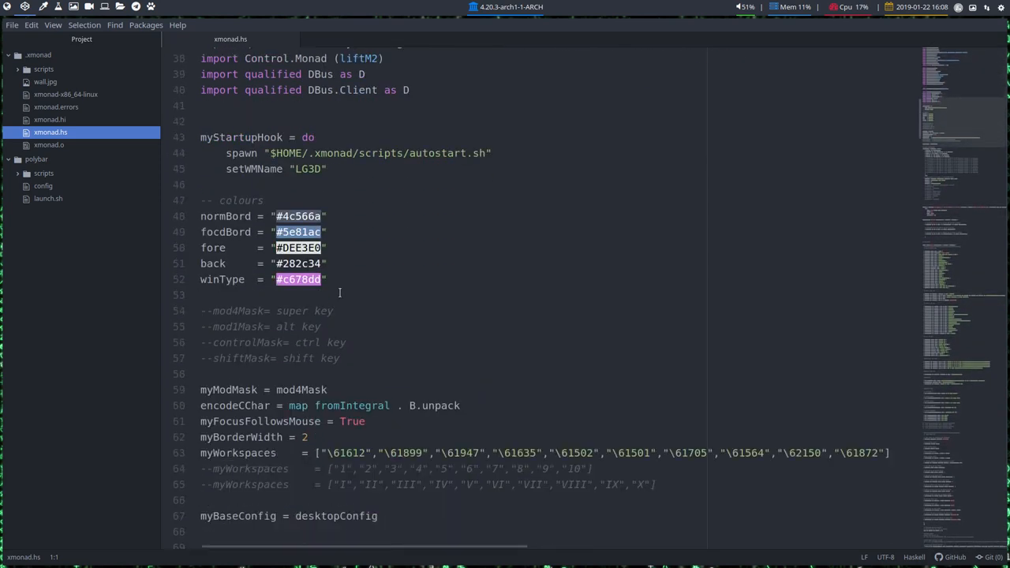
scroll("down", 3)
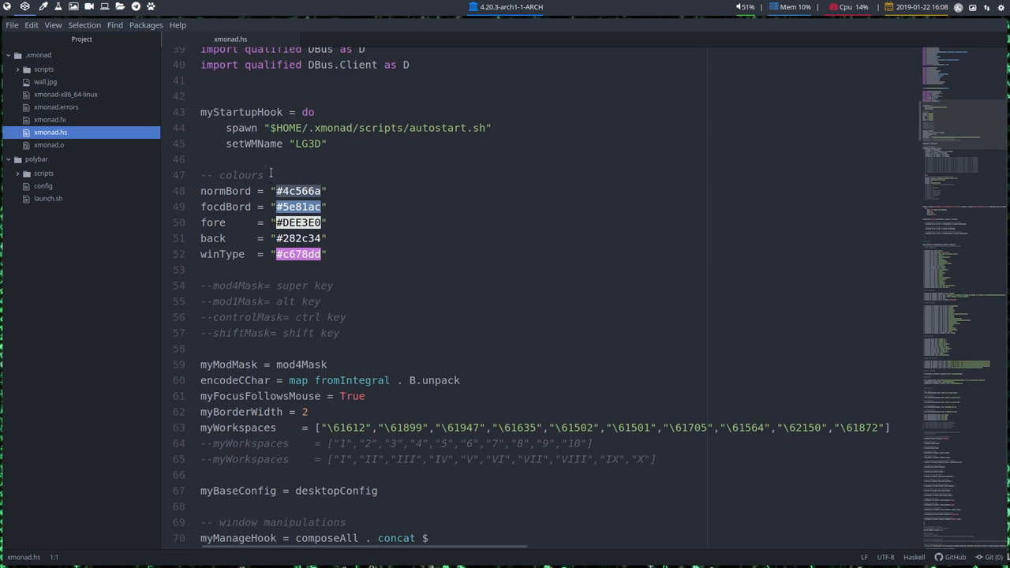
left_click(326, 206)
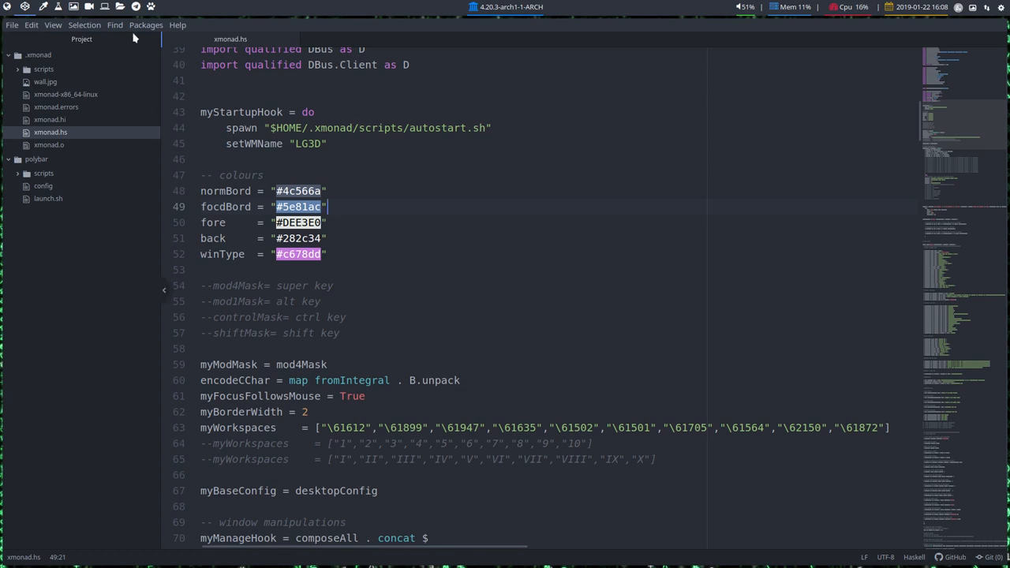
- Browse Atom's help menu and the grammar selector's language list without changing the mode
left_click(146, 25)
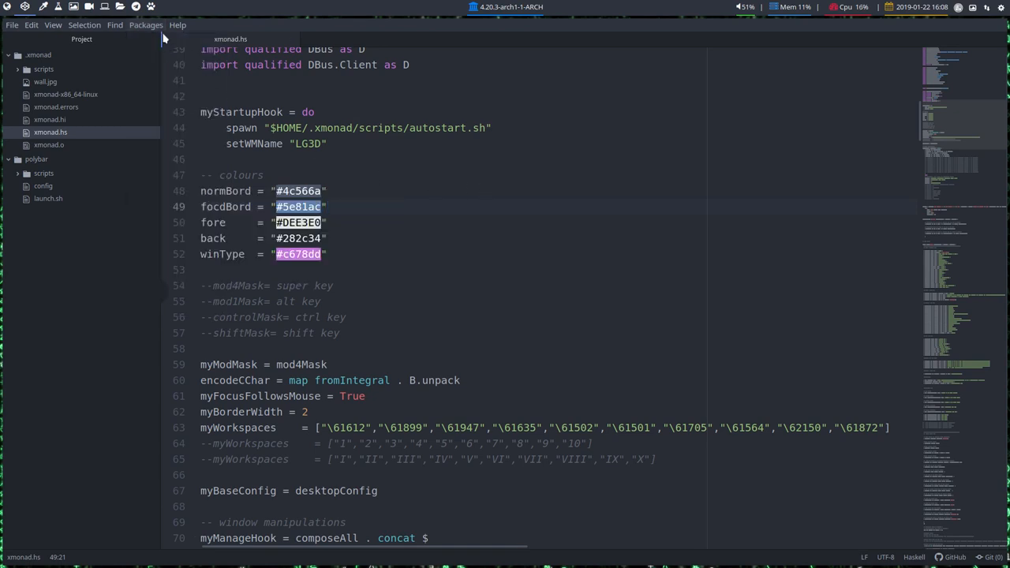
left_click(176, 24)
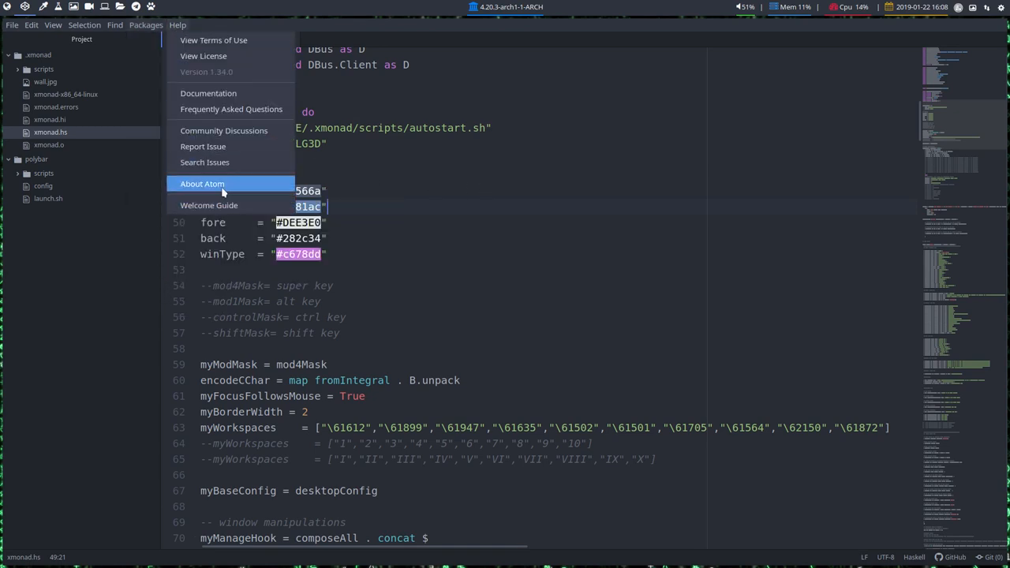
left_click(202, 183)
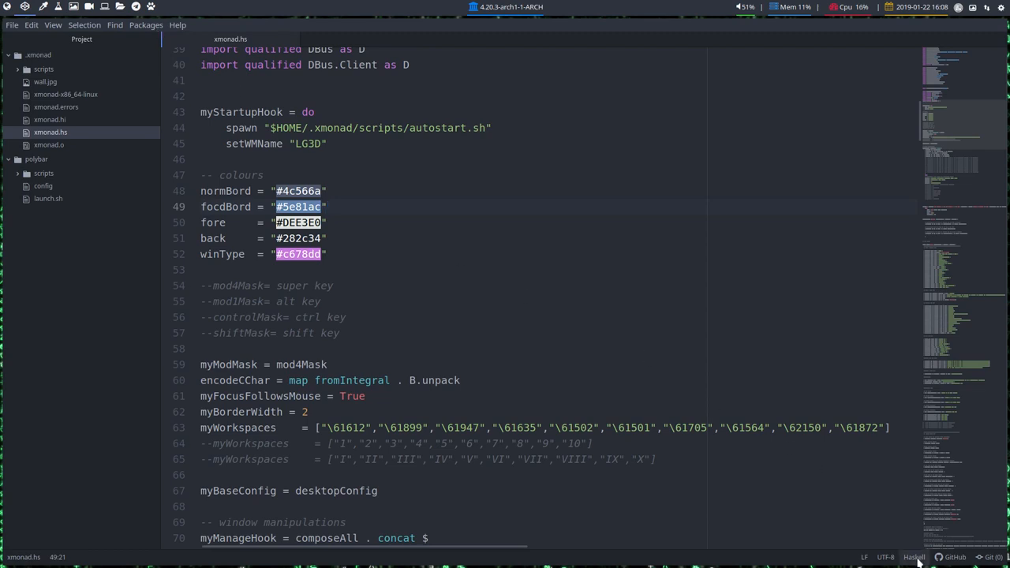
left_click(913, 557)
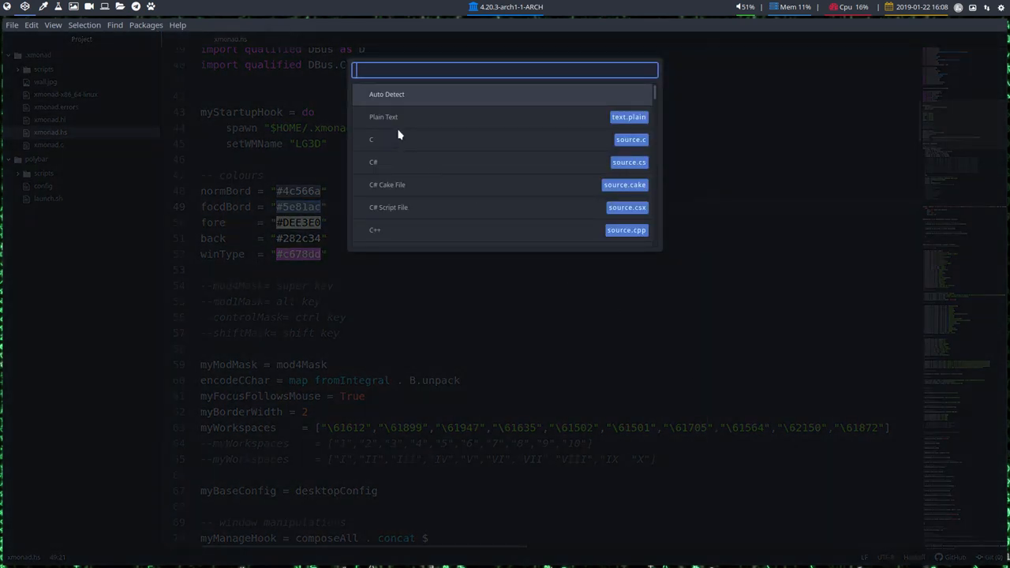
scroll("down", 3)
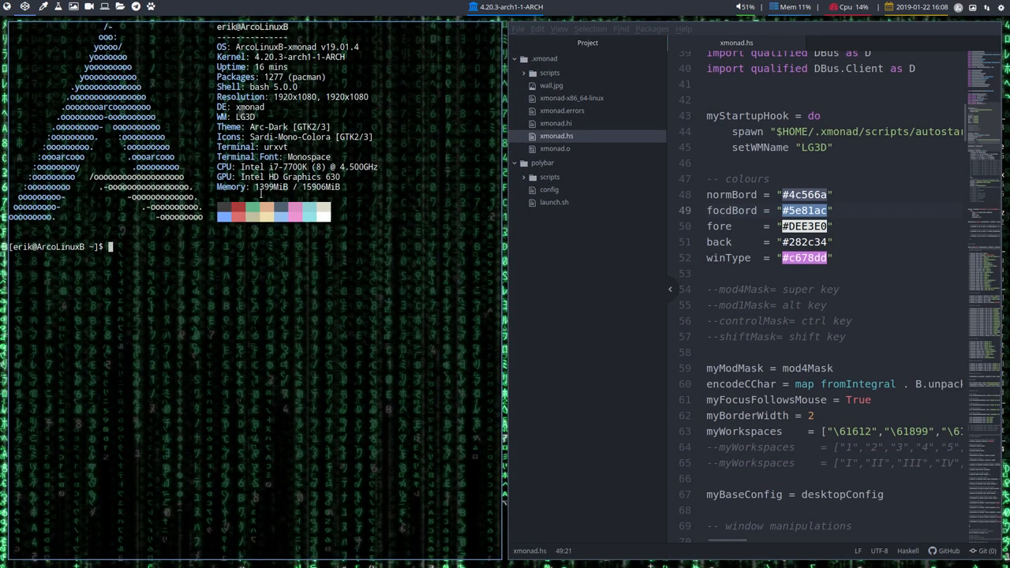
mouse_move(411, 240)
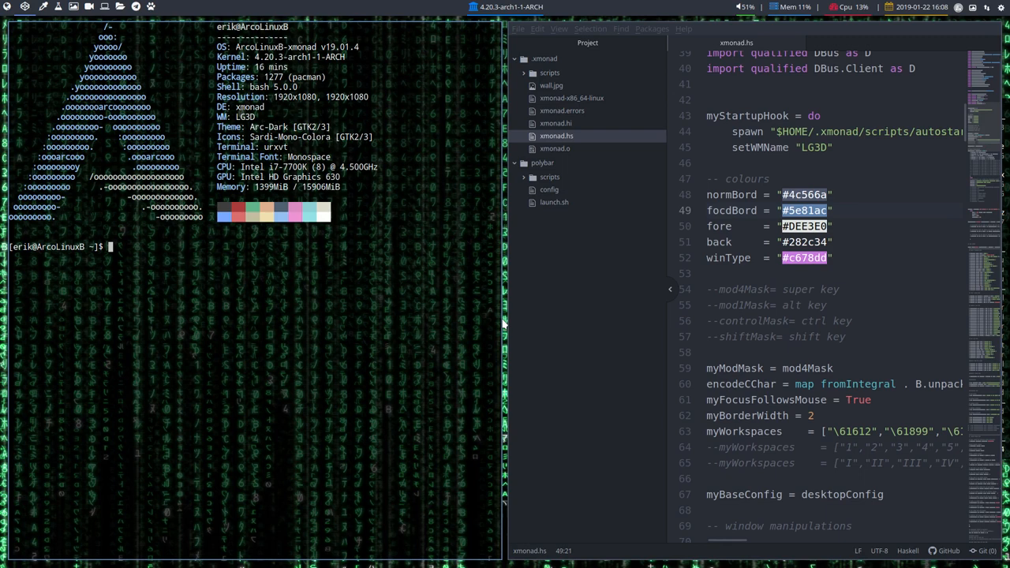
mouse_move(481, 306)
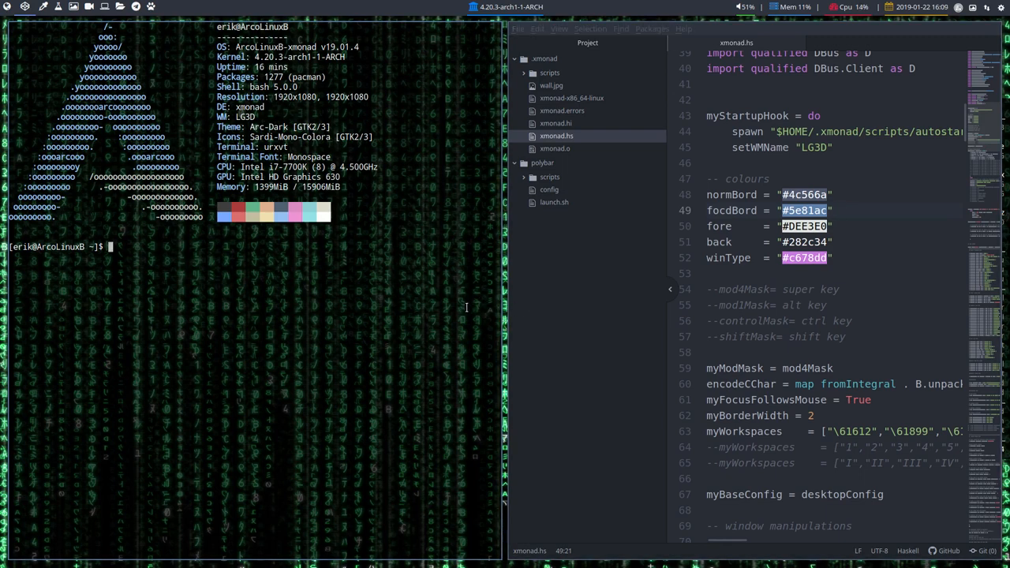
mouse_move(461, 312)
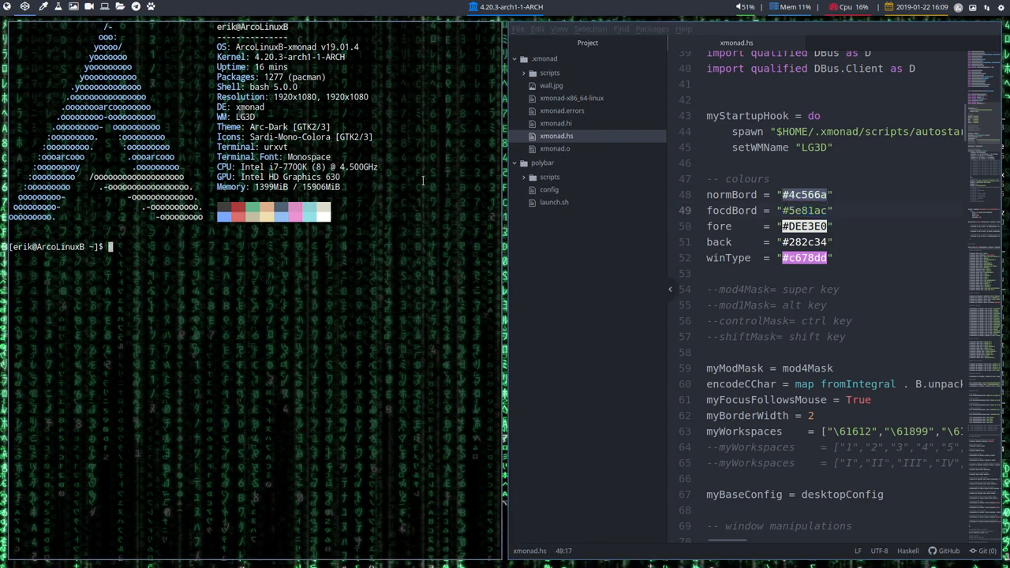
- Kill the urxvt terminal with Super+Shift+Q so Atom fills the screen
key("super+shift+q")
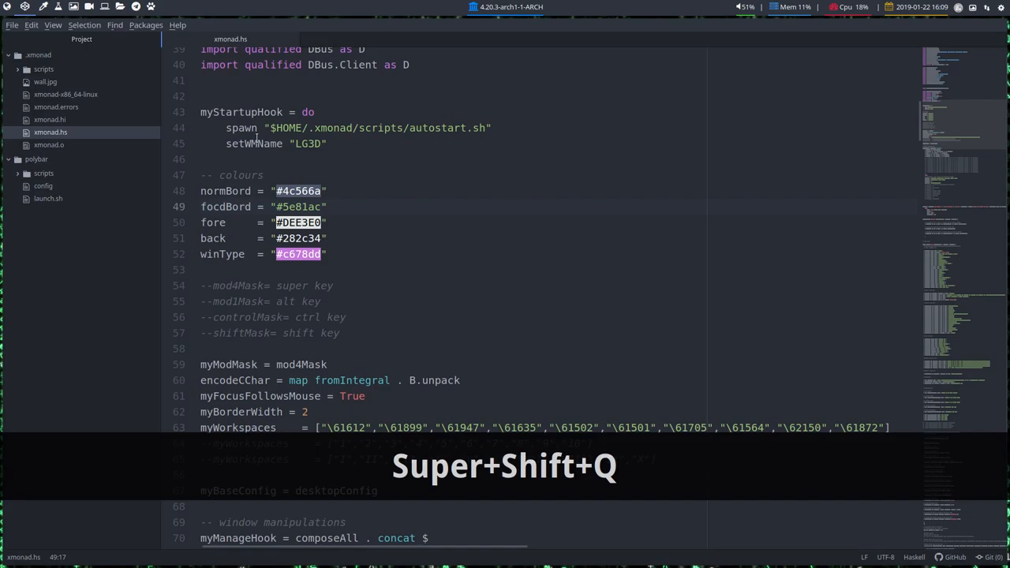
- Search Google in Vivaldi for #c3c3c3 to bring up the colour picker
key("Super+shift+q")
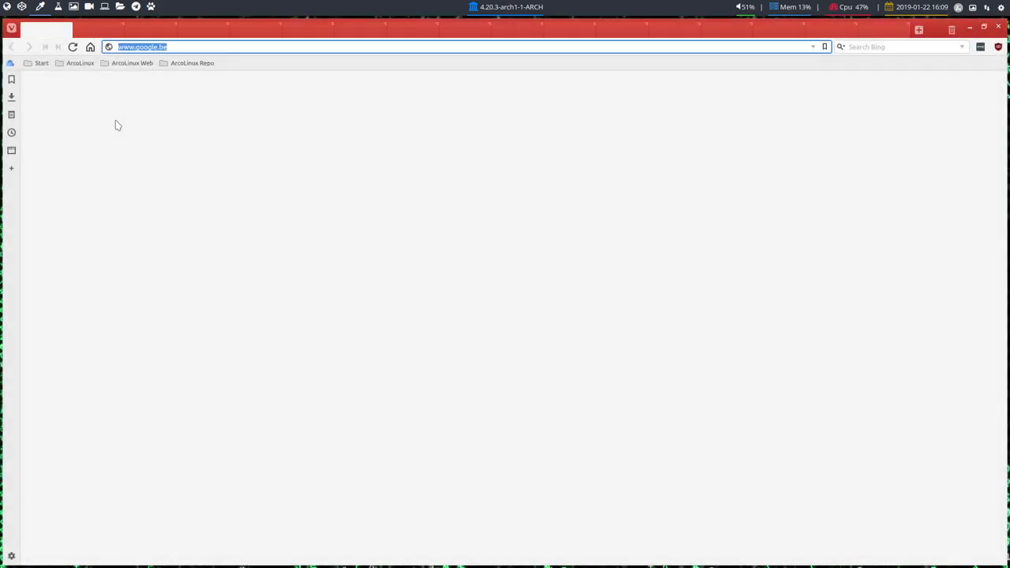
key("Return")
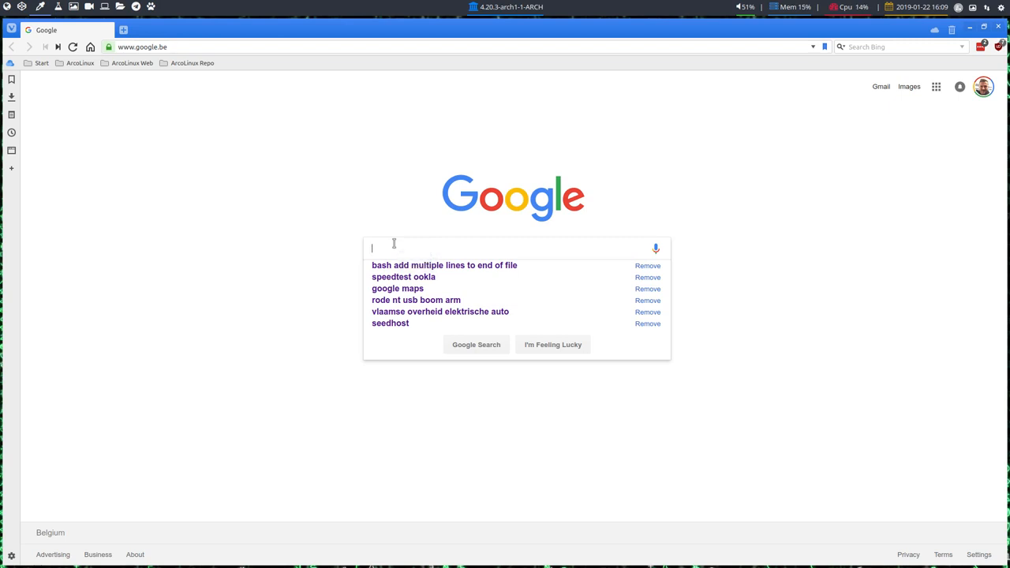
type("#")
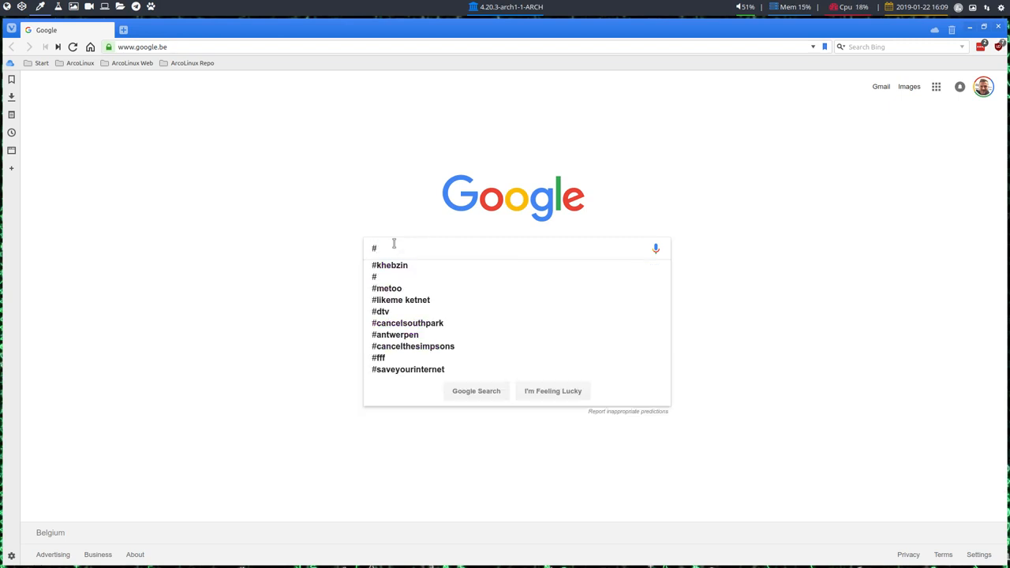
type("c3c3c3")
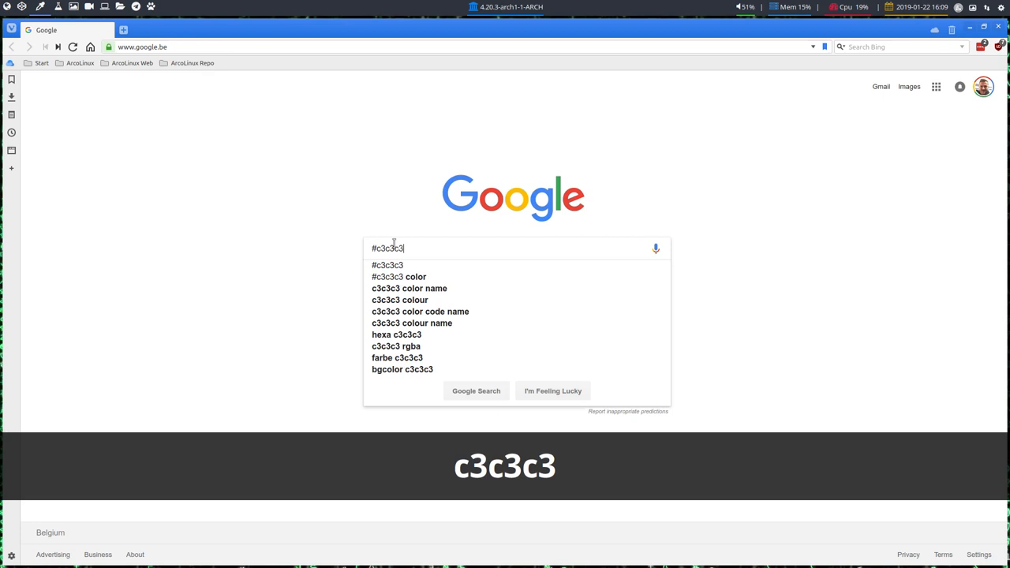
left_click(476, 390)
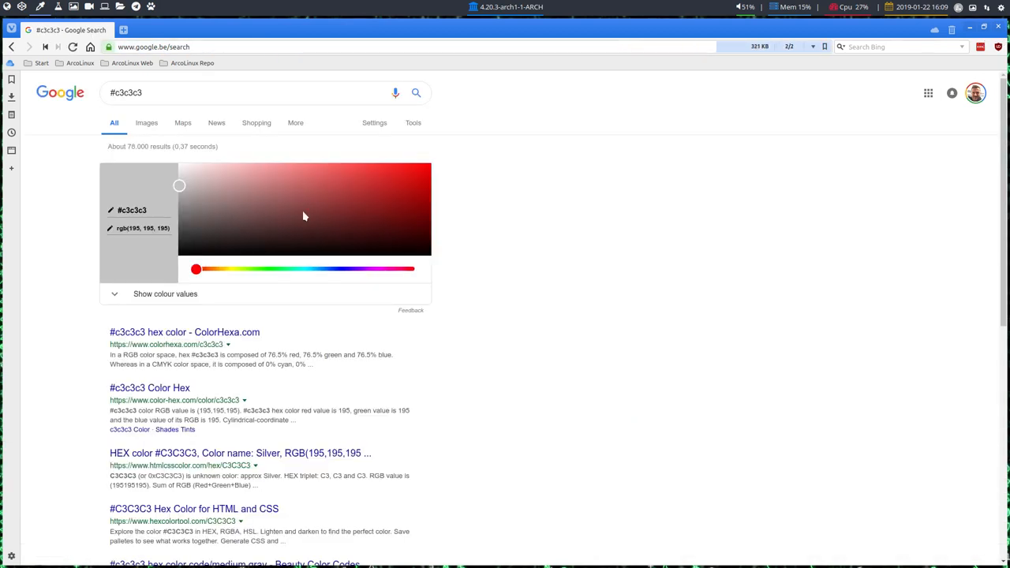
- Drag the picker to a bright orange and select its hex code #d69131
left_click_drag(179, 185, 246, 225)
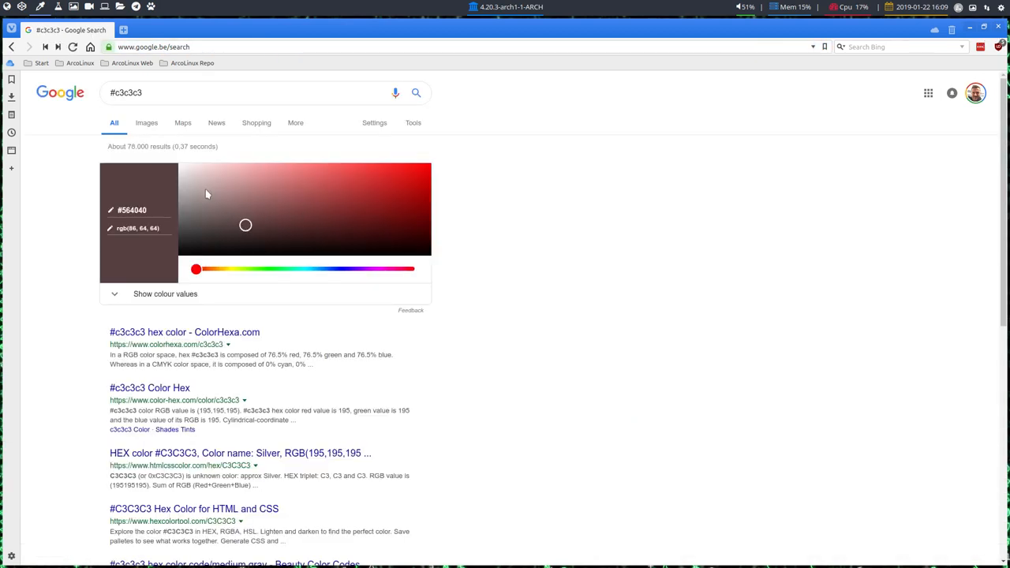
left_click_drag(196, 269, 217, 269)
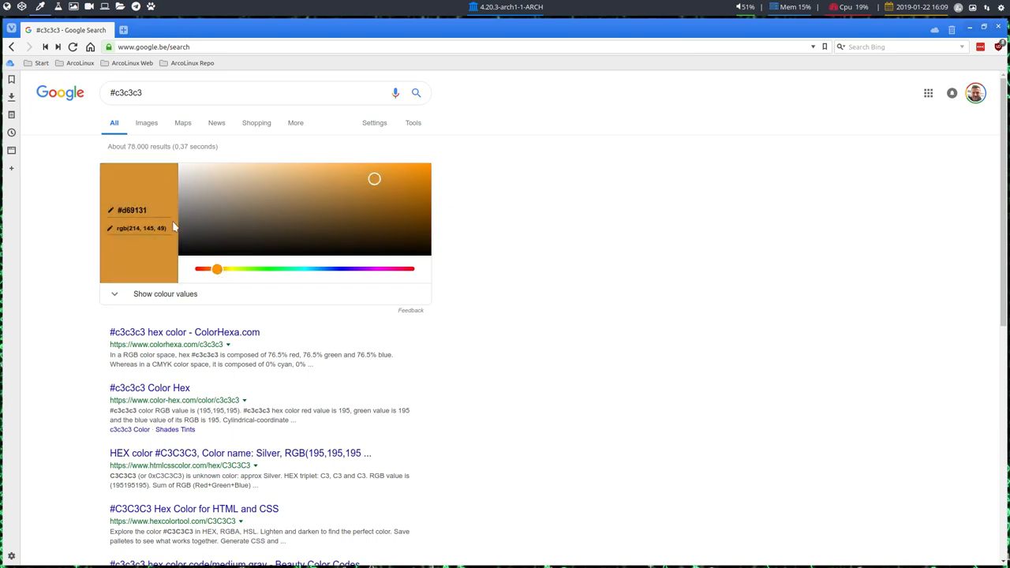
double_click(131, 210)
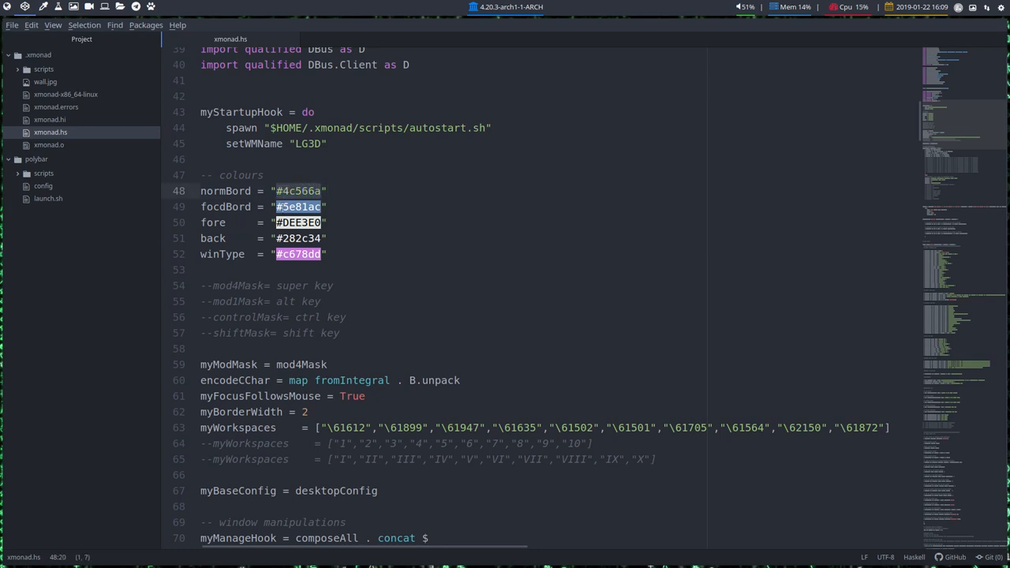
- Replace the focdBord colour value in xmonad.hs with d69131
left_click(300, 206)
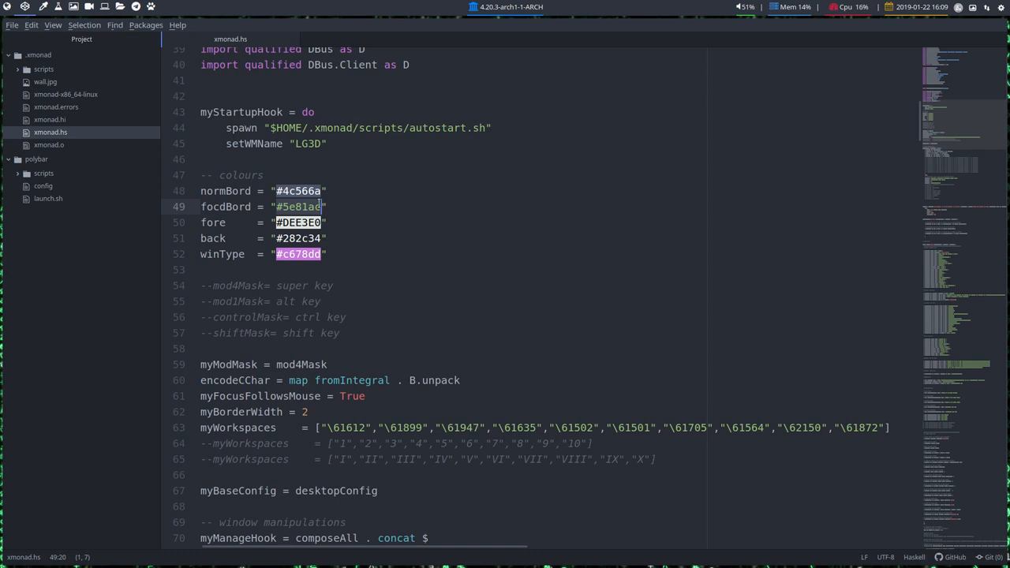
type("d69131")
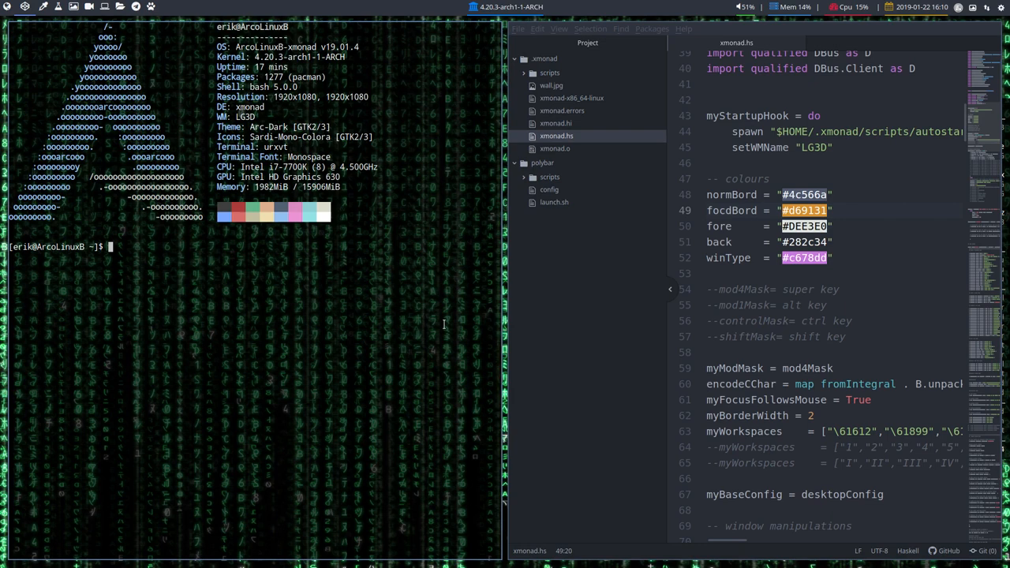
- Recompile and restart xmonad with Alt+R so the focused terminal gets the orange #d69131 border
key("Alt+r")
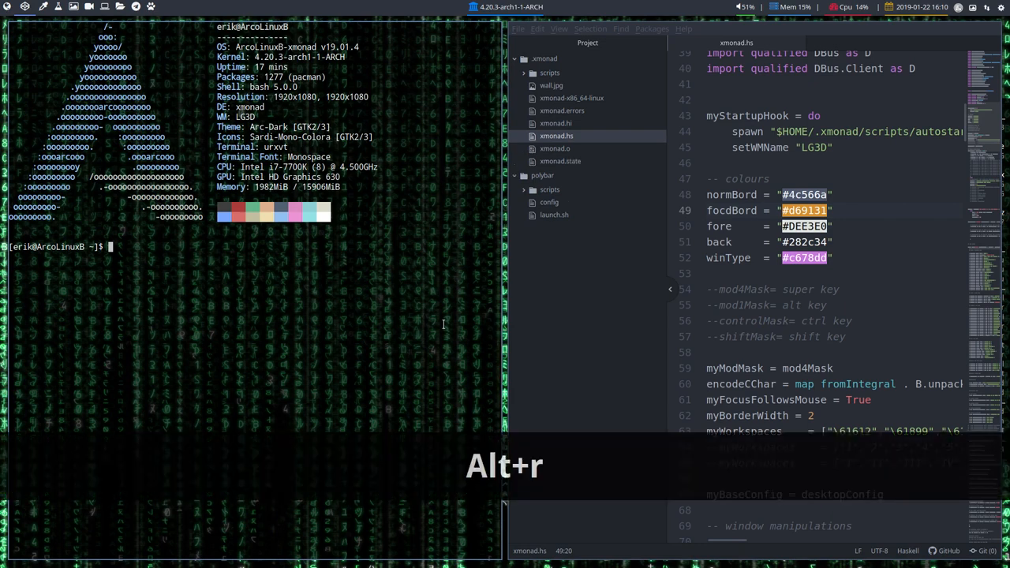
key("Alt+r")
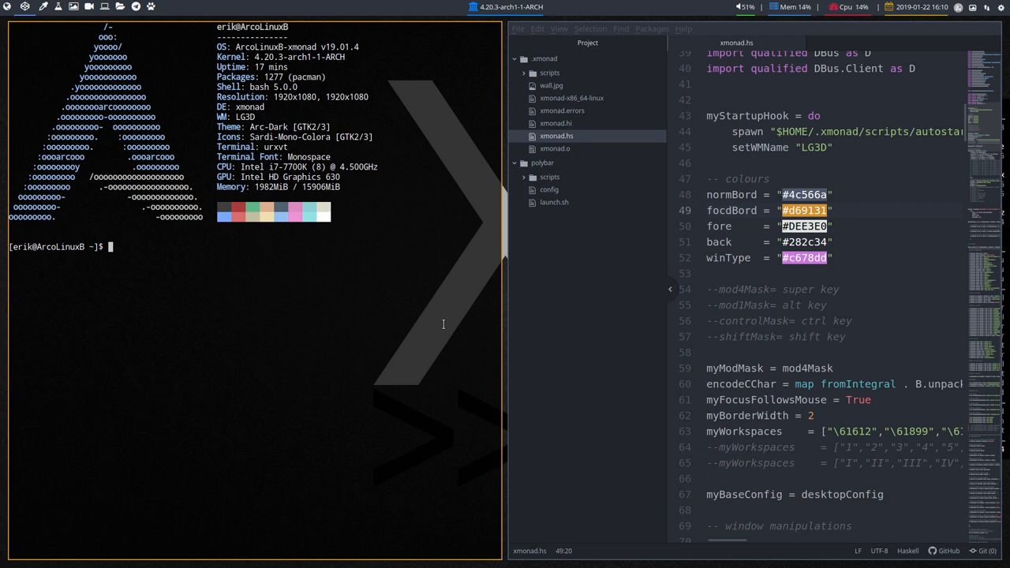
mouse_move(458, 327)
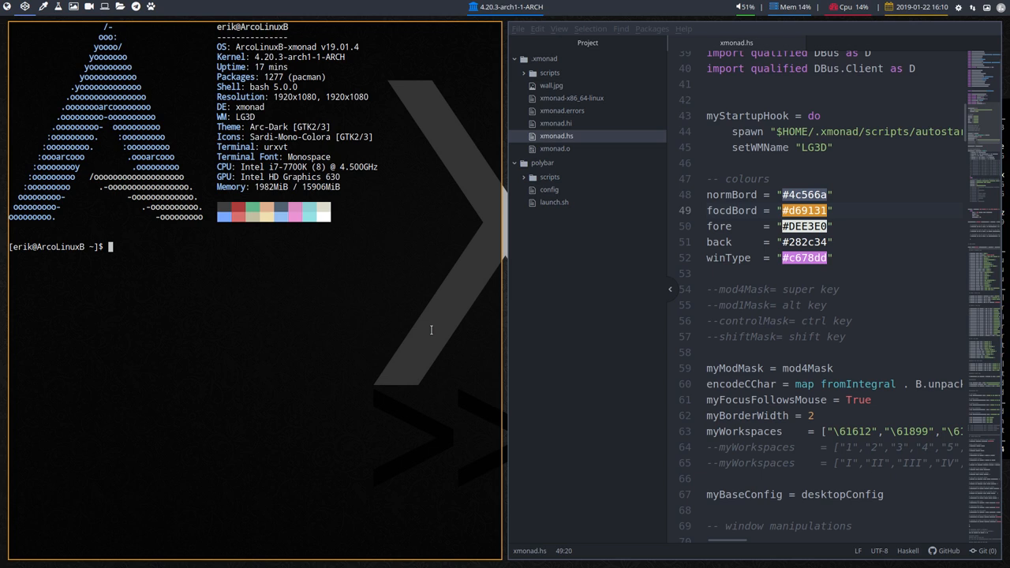
mouse_move(437, 333)
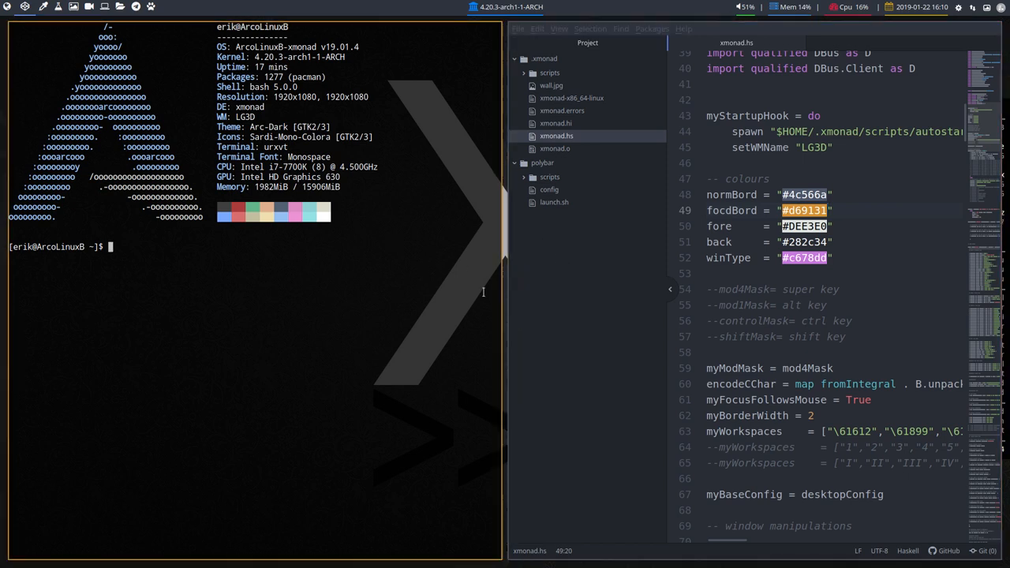
mouse_move(399, 447)
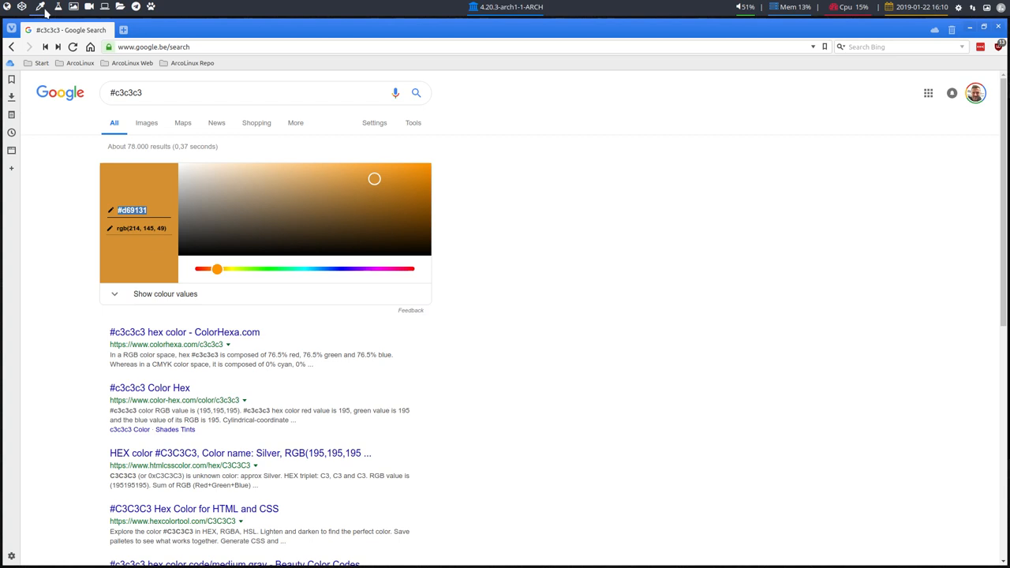
- Choose a dark colour in the Google colour picker and copy its hex code
left_click(358, 206)
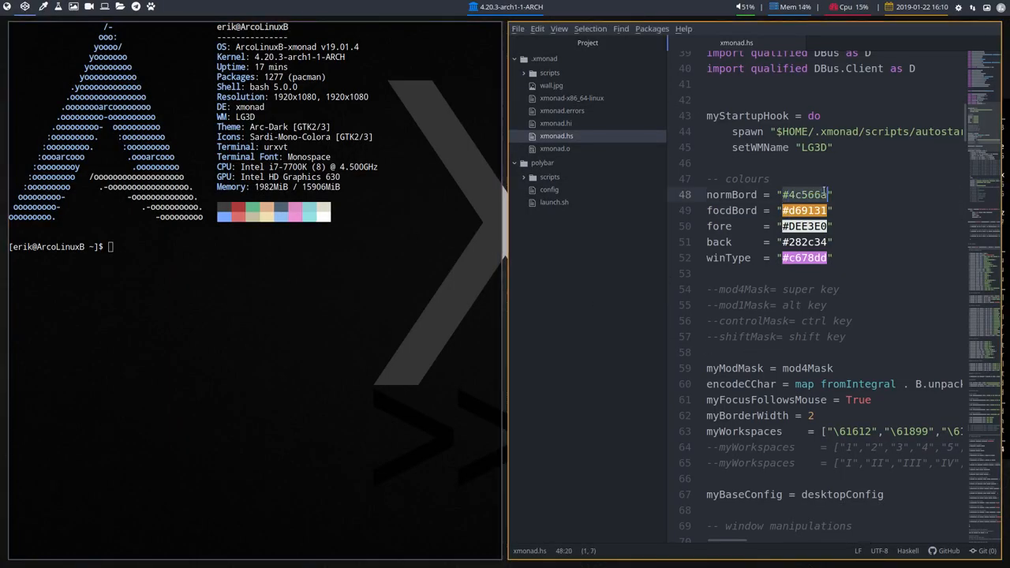
- Paste #68502e as the normBord unfocused border colour and save xmonad.hs
key("ctrl+v")
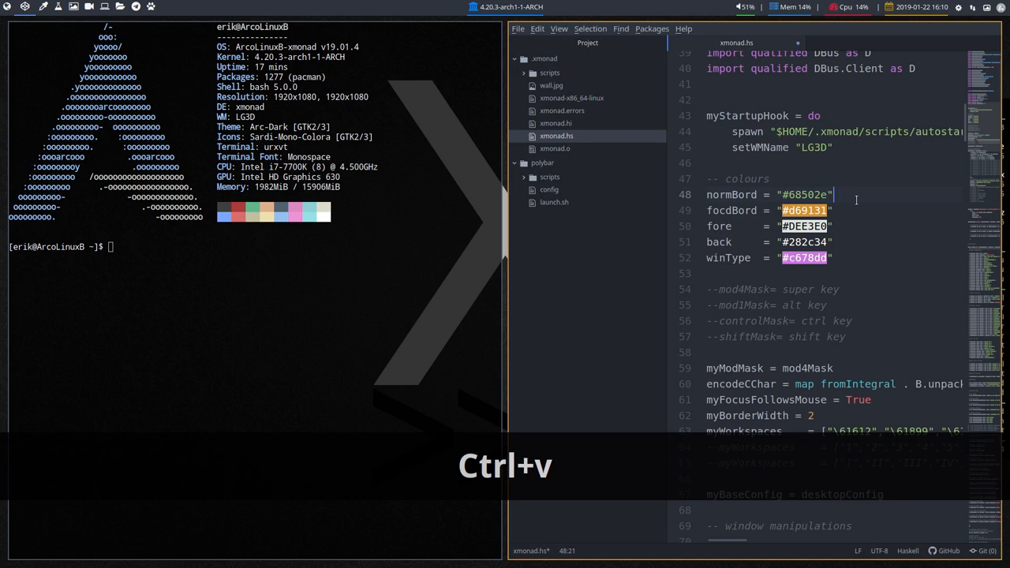
key("Ctrl+V")
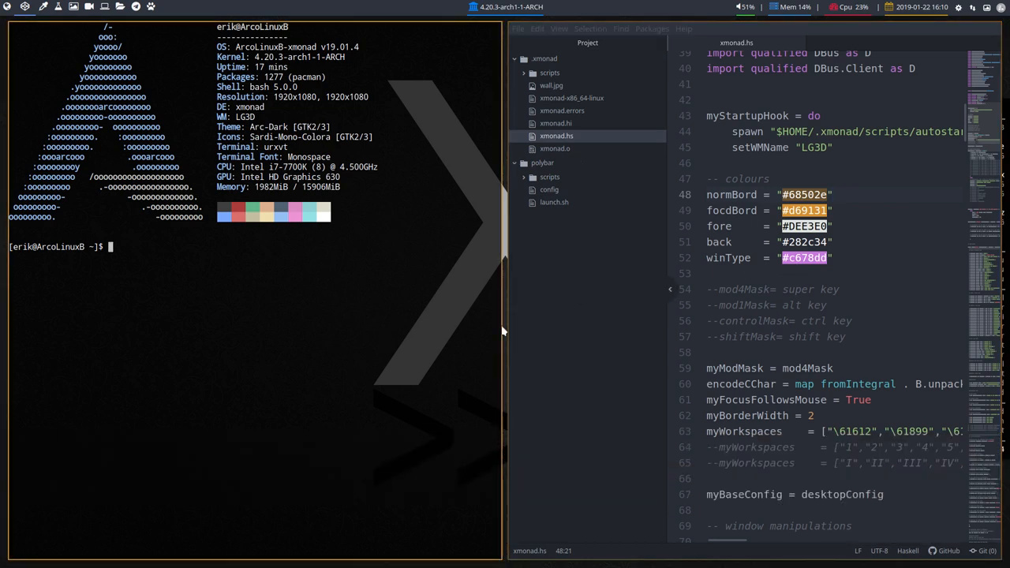
mouse_move(431, 355)
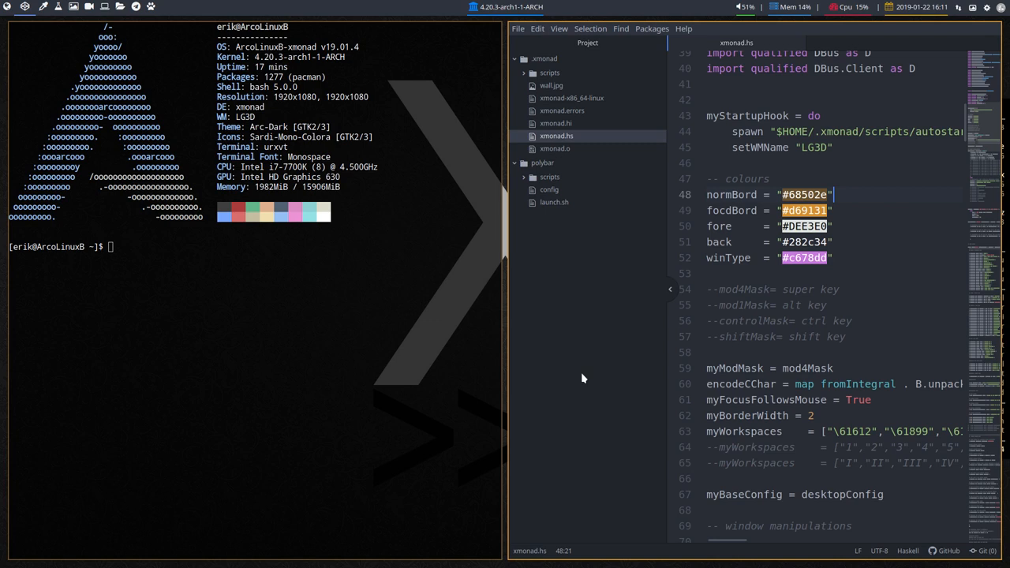
mouse_move(564, 435)
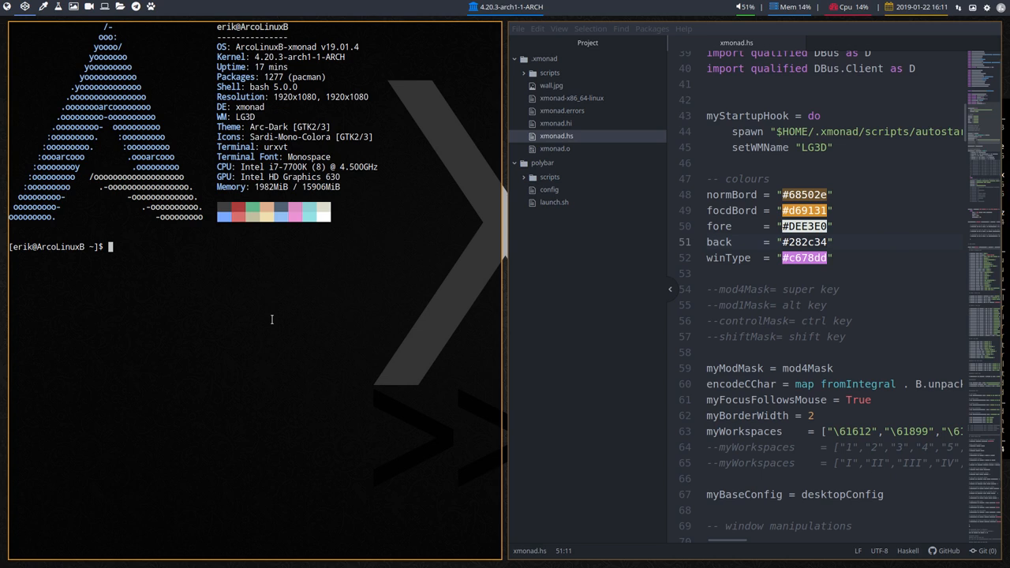
mouse_move(458, 246)
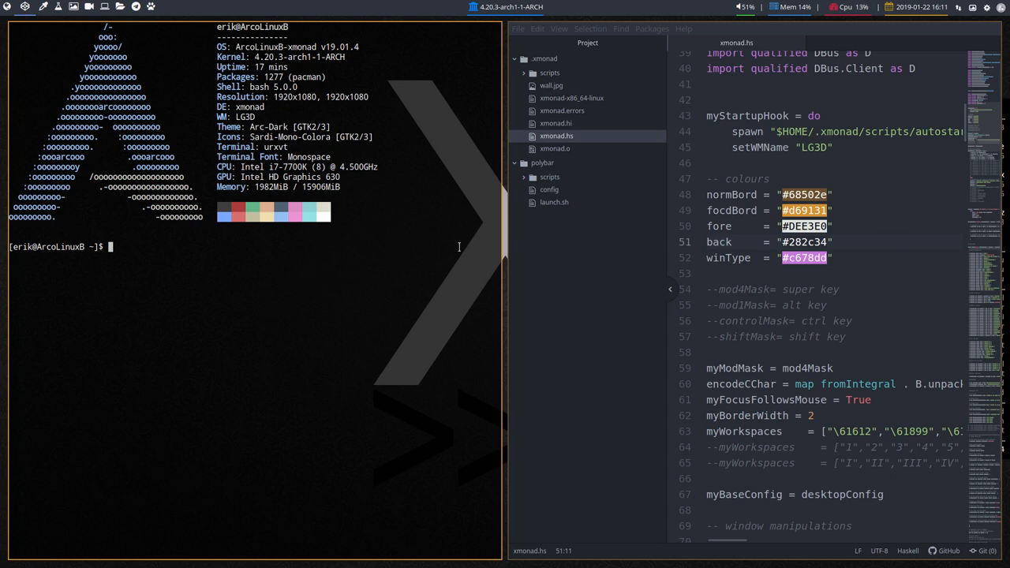
left_click(148, 6)
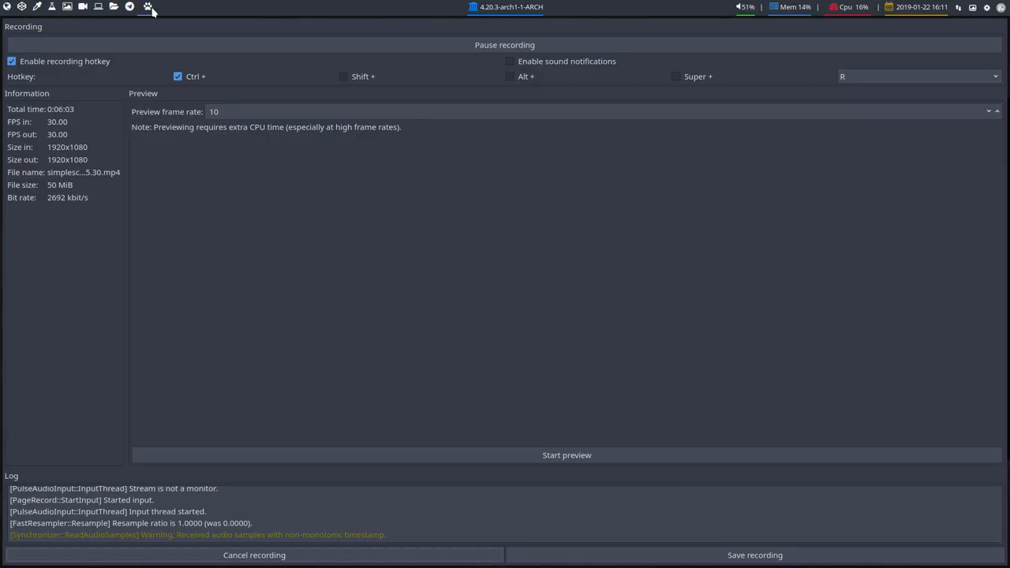